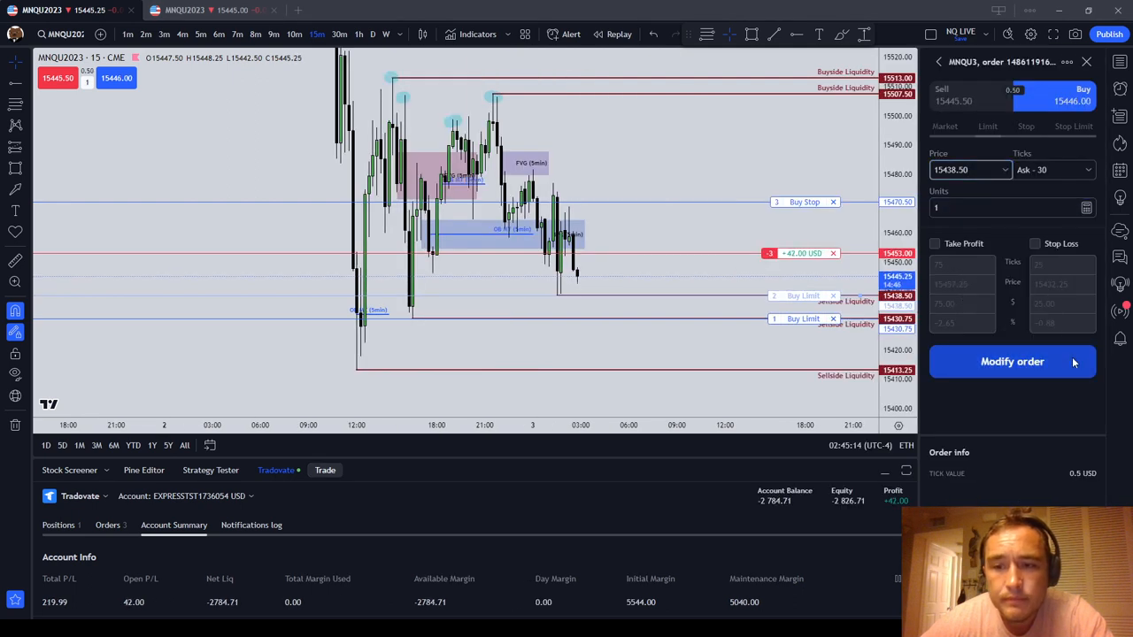
# Confirm the 15438.50 buy limit modified to one contract.
pyautogui.click(1011, 361)
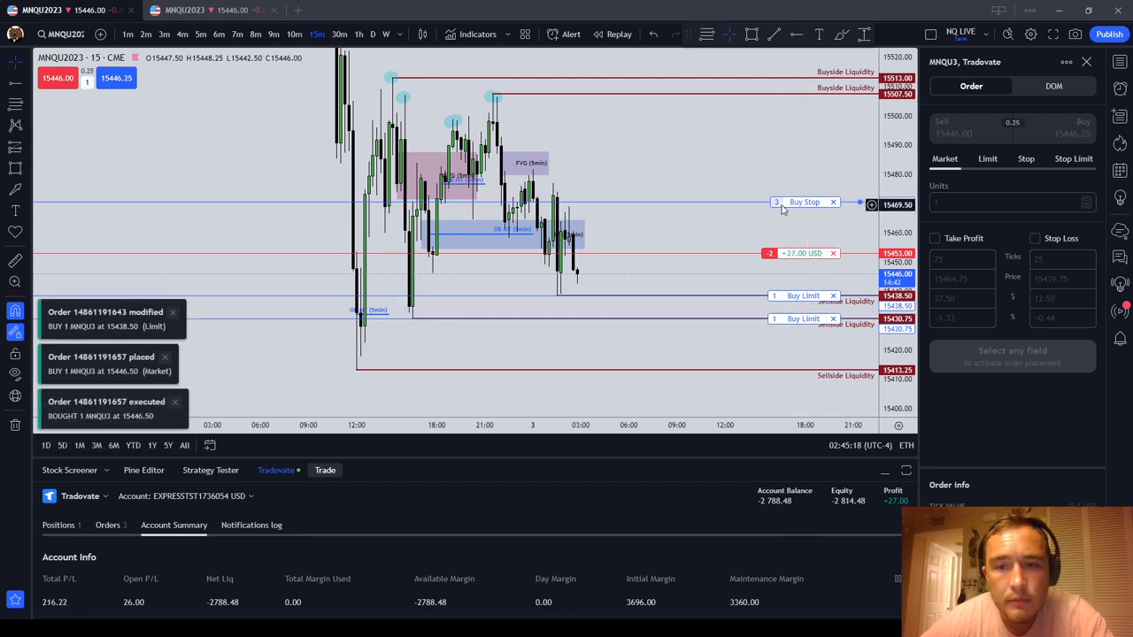
# Close the order panel and market-buy one MNQU3 contract, filling at 15442.00.
pyautogui.click(803, 202)
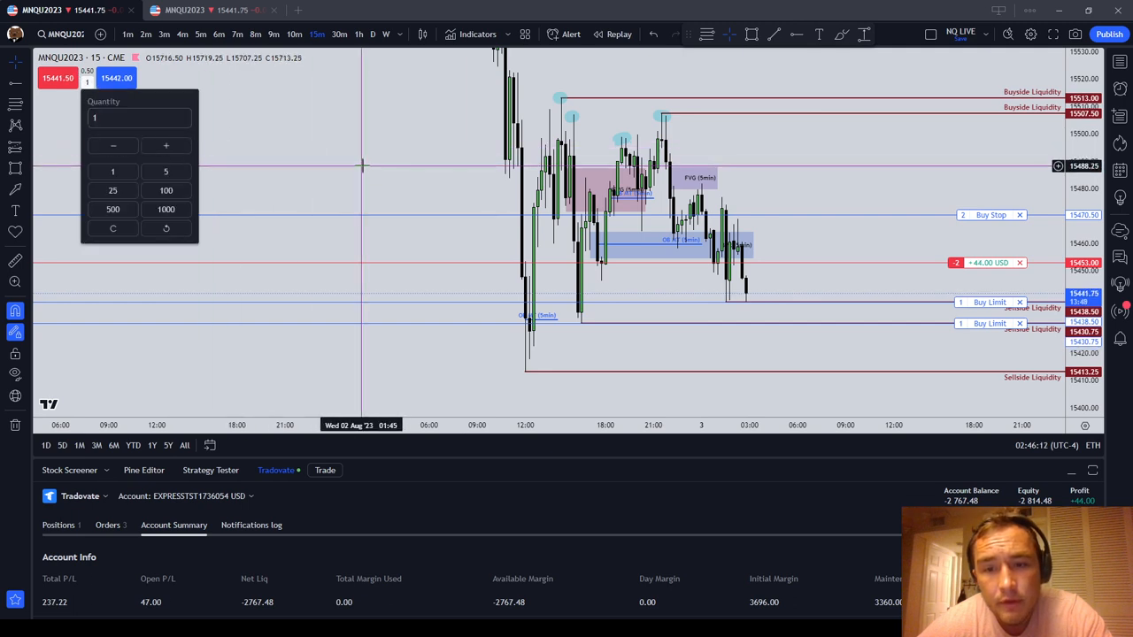
pyautogui.click(116, 77)
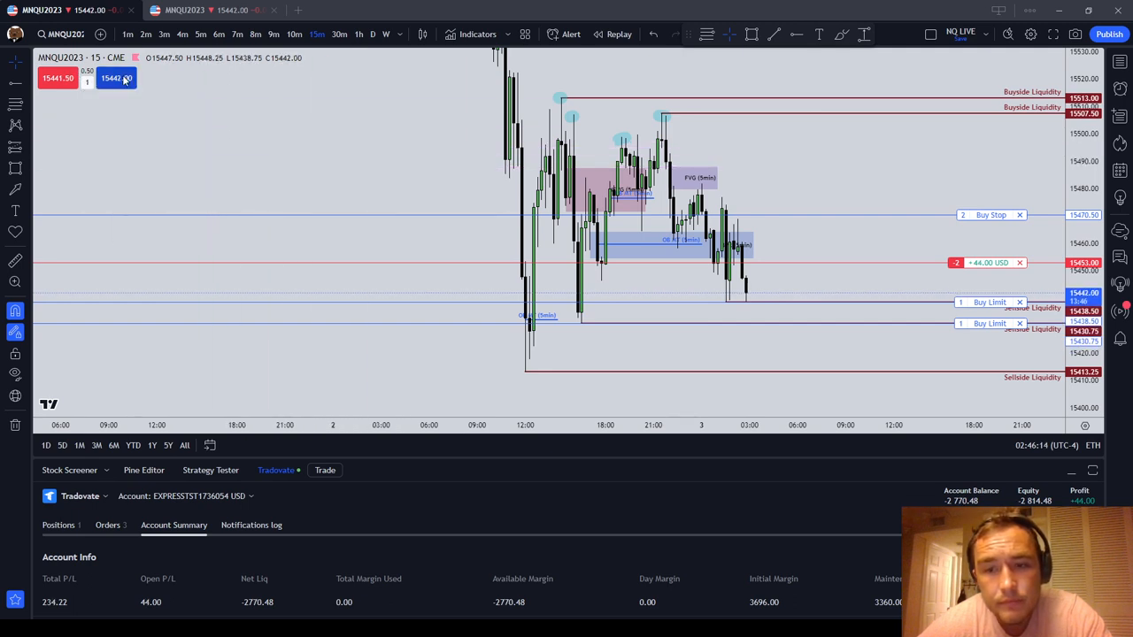
pyautogui.click(115, 78)
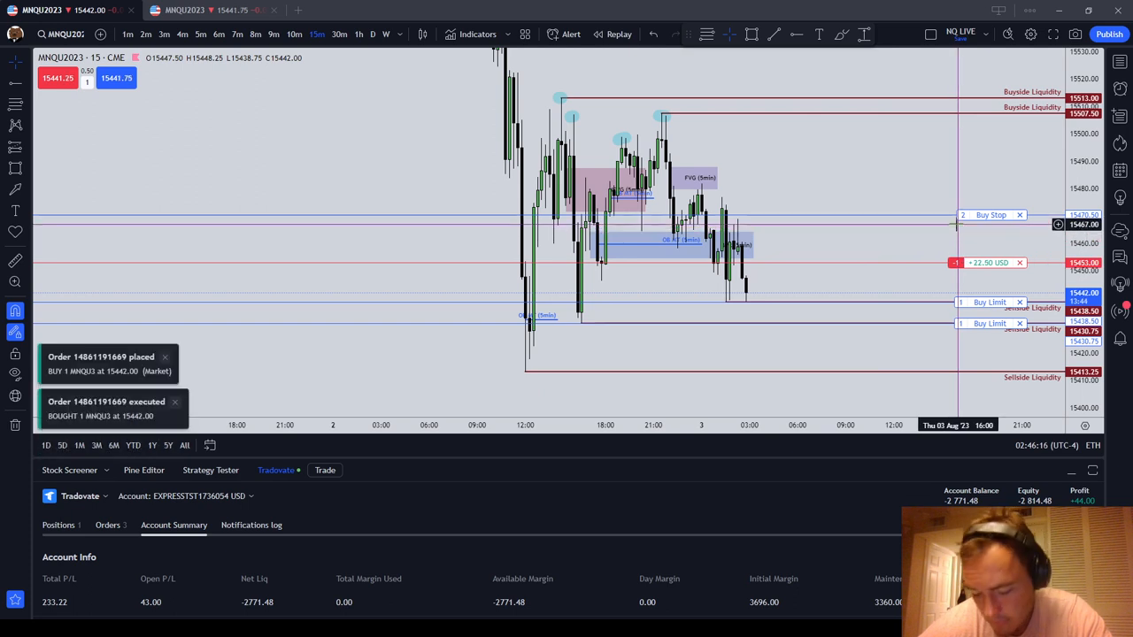